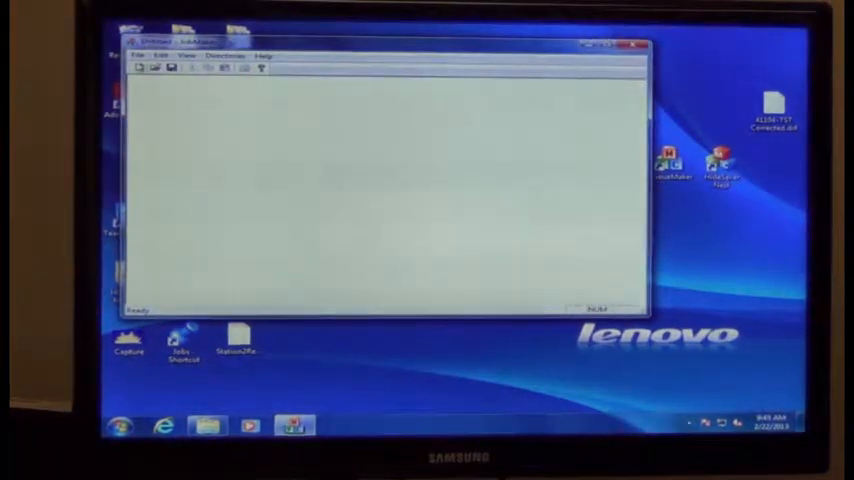
- Open the 41104-TST Corrected.dxf style from the Styles folder in JobMaker
left_click(140, 55)
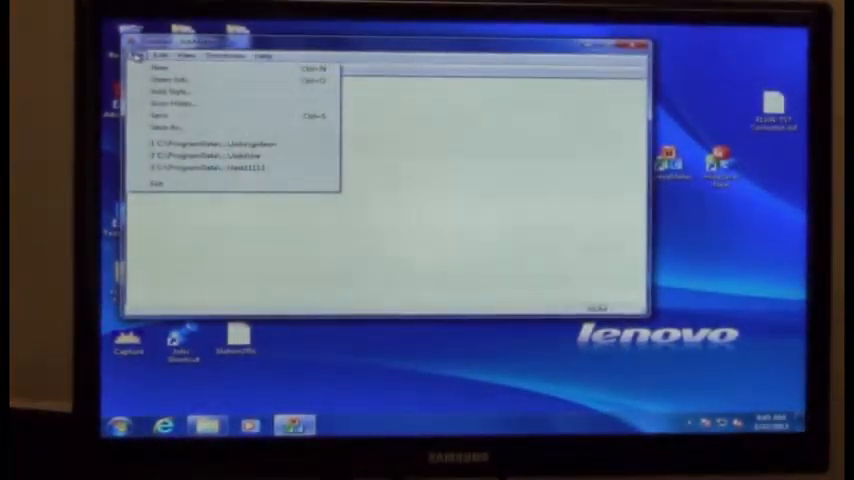
left_click(168, 79)
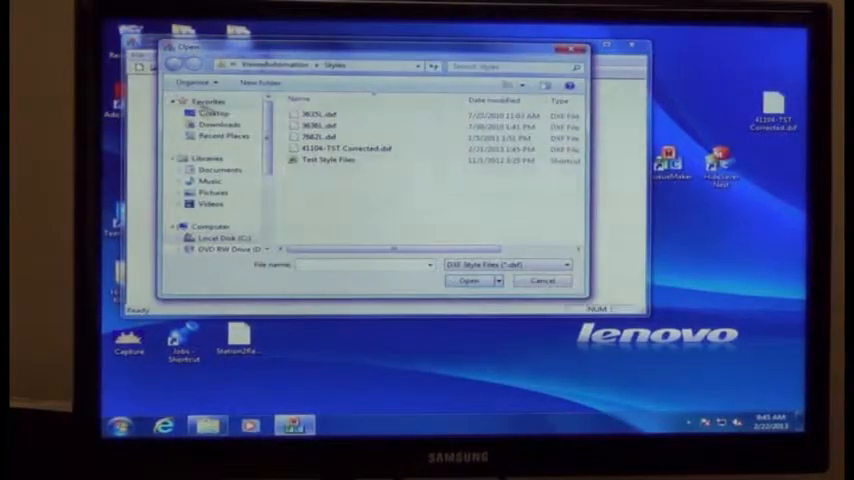
left_click(345, 148)
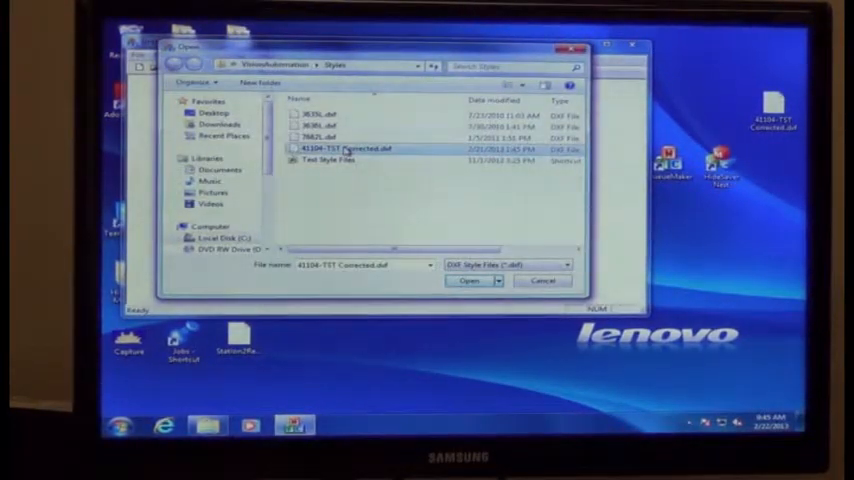
left_click(468, 281)
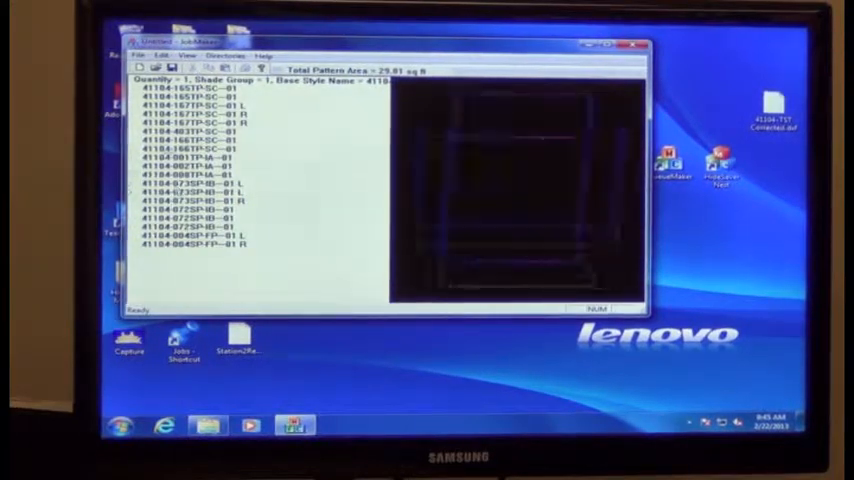
- Save the loaded style as the job file gideon in the Jobs folder
left_click(145, 55)
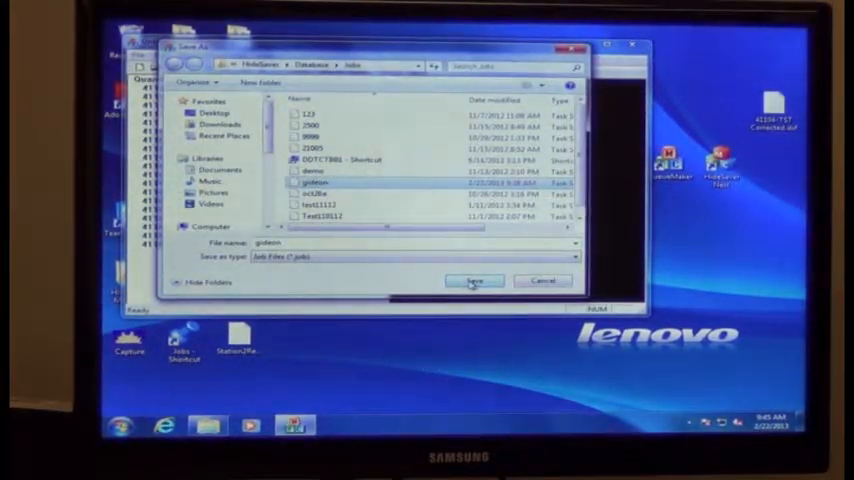
left_click(474, 281)
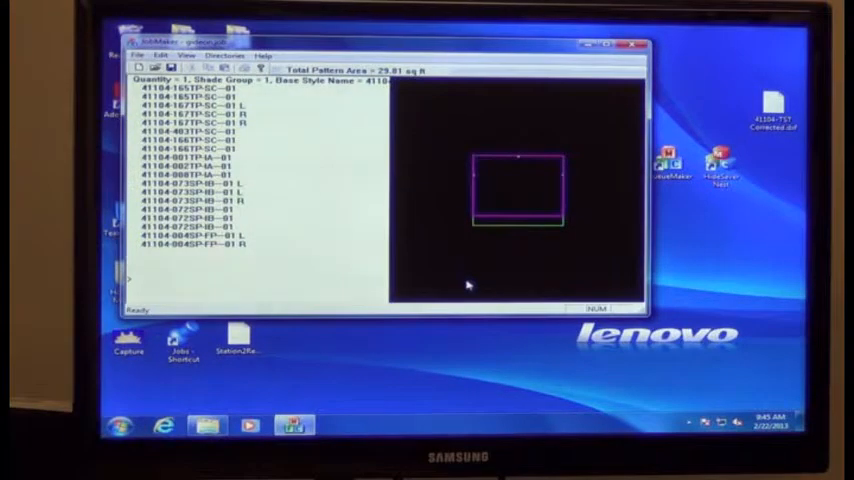
left_click(138, 55)
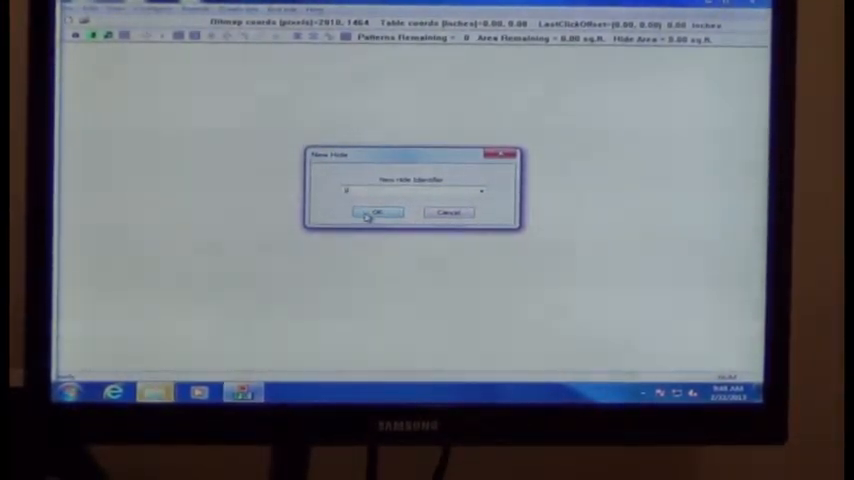
- Accept the default new hide identifier and the leather vendor data
left_click(374, 213)
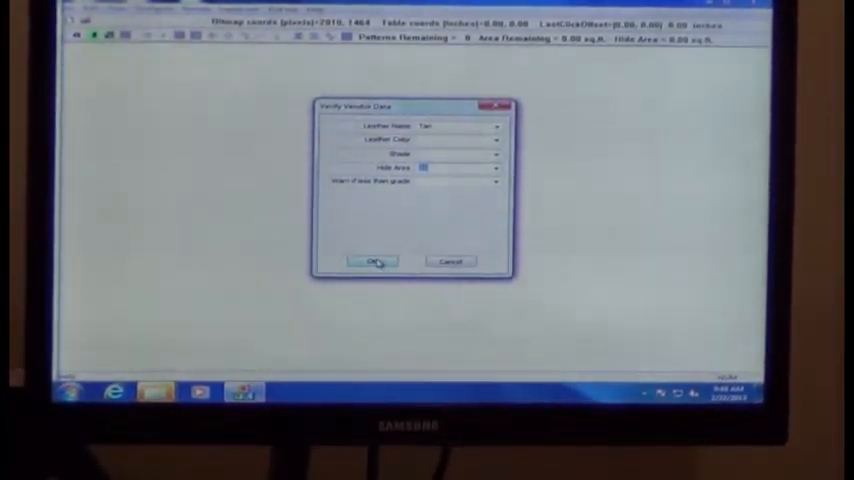
left_click(372, 261)
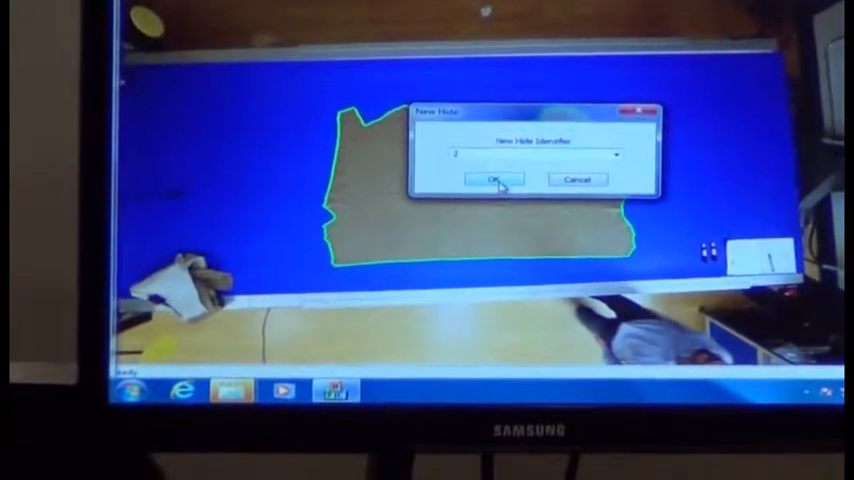
- Keep identifier 2 for the second hide and confirm
left_click(487, 179)
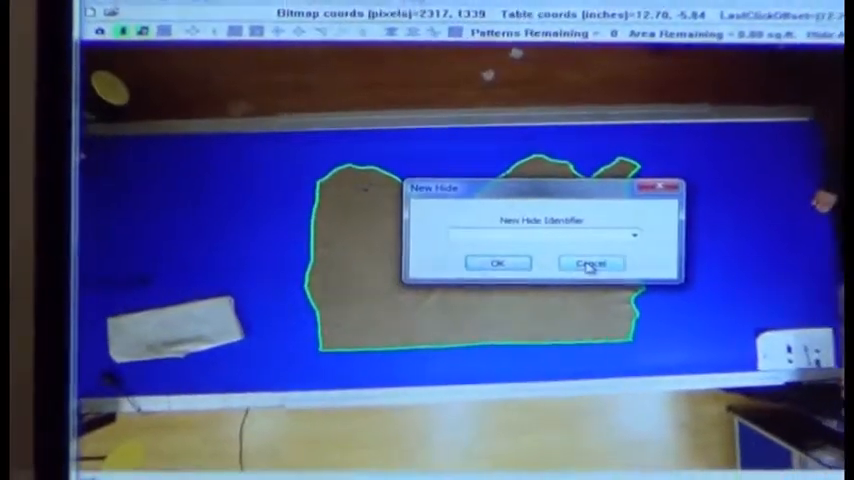
left_click(591, 263)
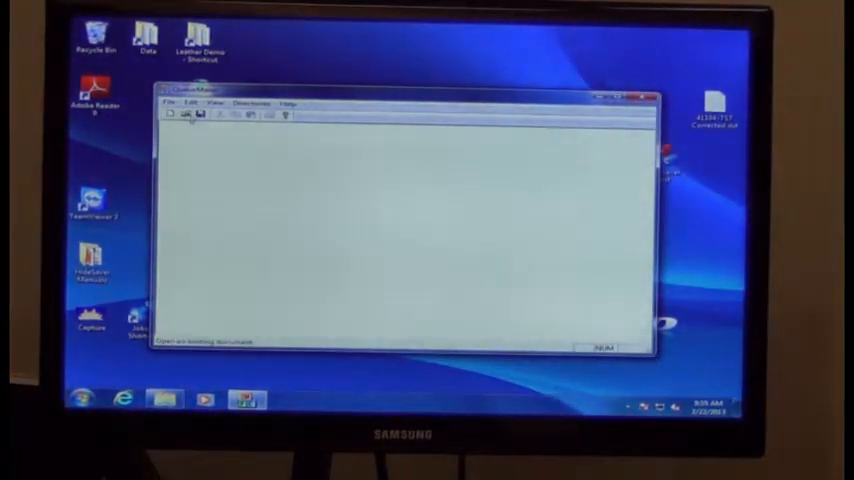
- Load the gideon job file into QueueMaker
left_click(183, 115)
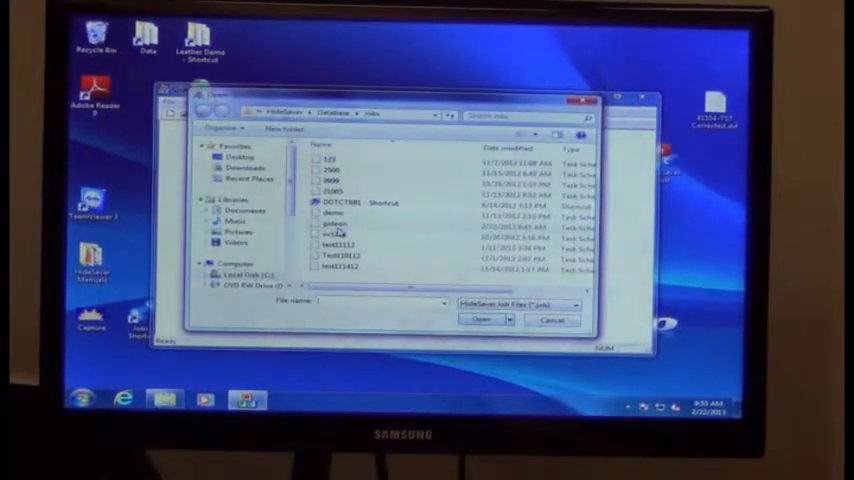
left_click(335, 224)
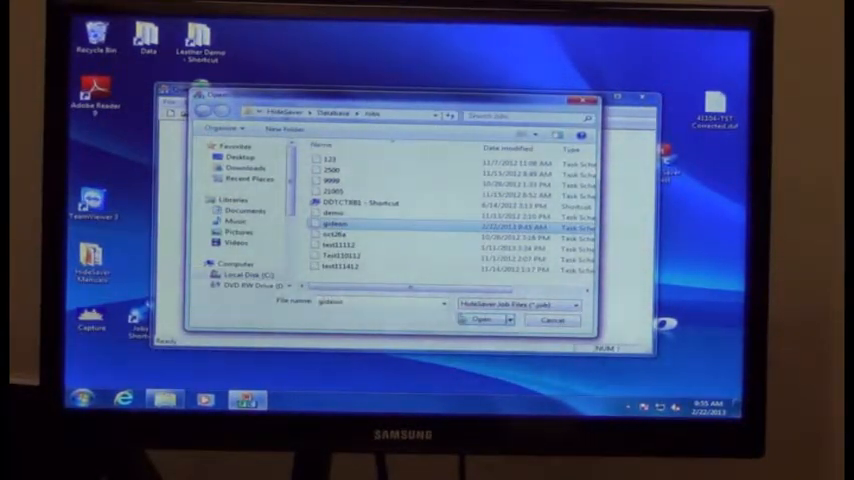
left_click(483, 319)
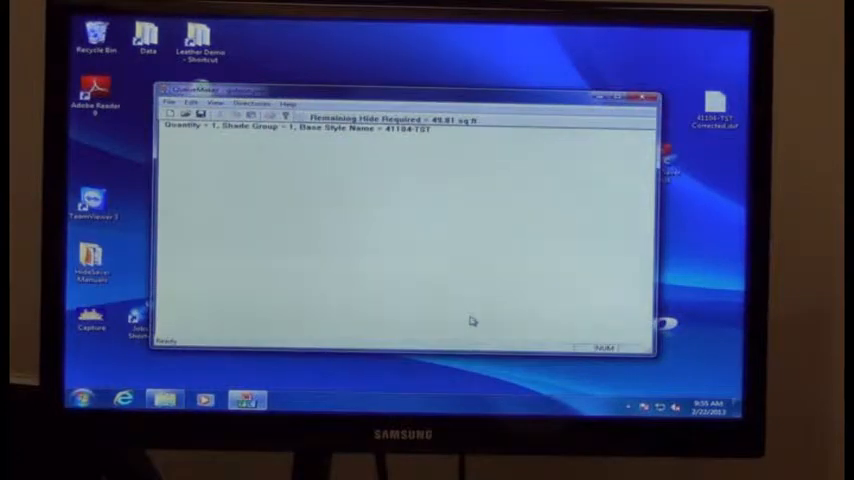
left_click(172, 103)
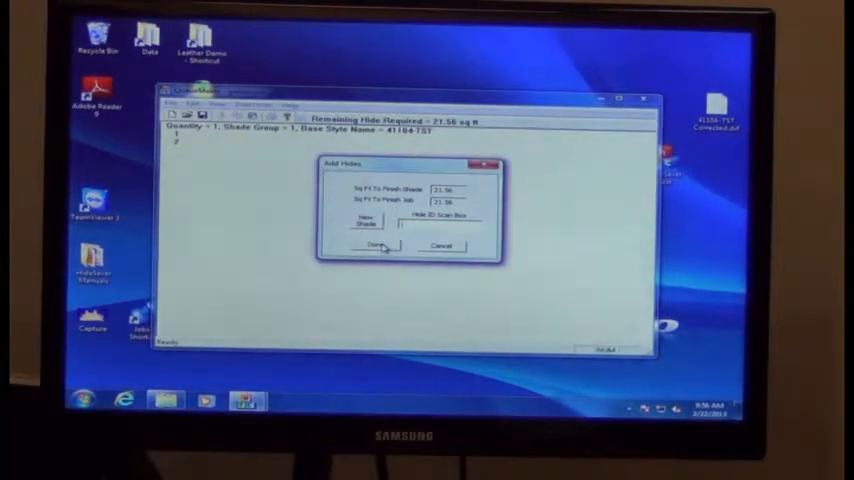
- Finish adding hides, acknowledge the saved queue file, and exit QueueMaker
left_click(371, 247)
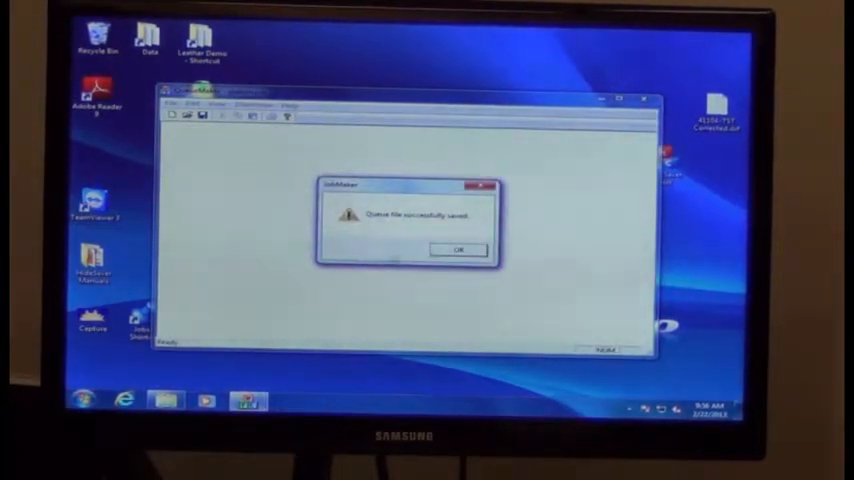
left_click(457, 249)
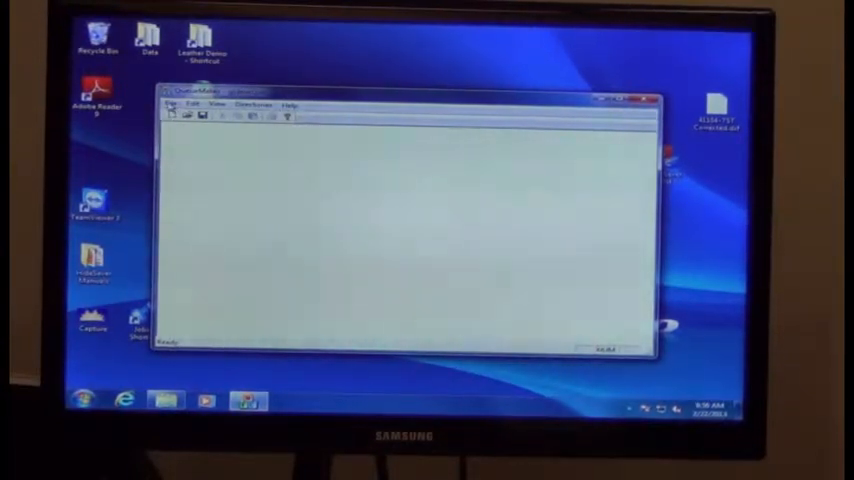
left_click(171, 105)
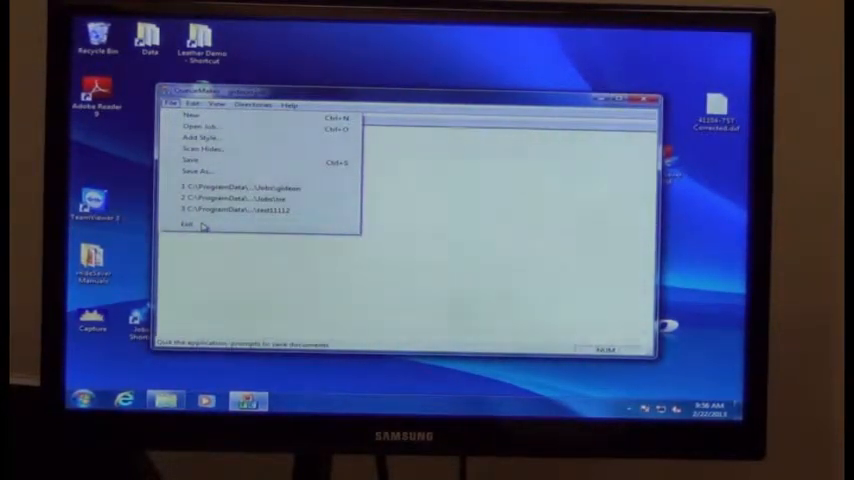
left_click(188, 225)
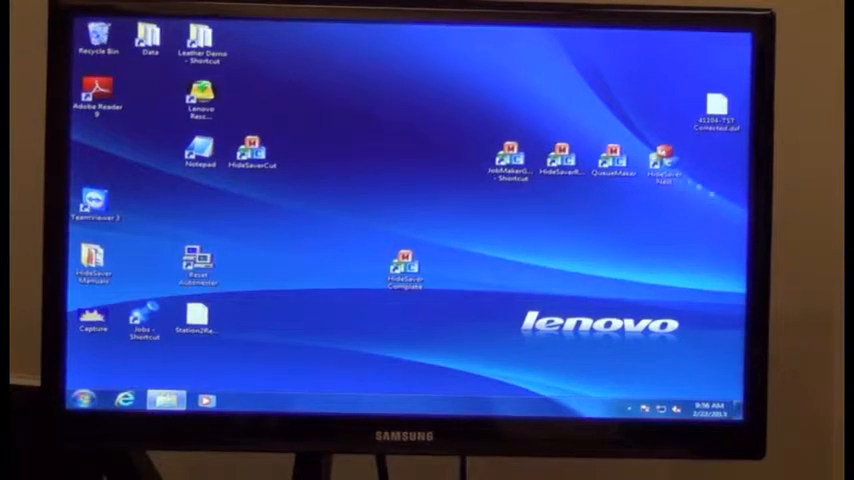
- Launch HideSaver Batch Nester from its desktop shortcut to nest gideon.job
double_click(665, 165)
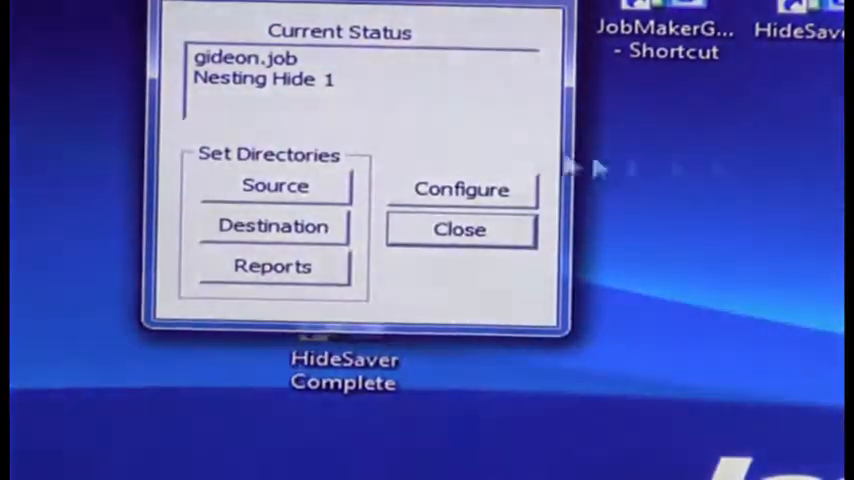
left_click(461, 189)
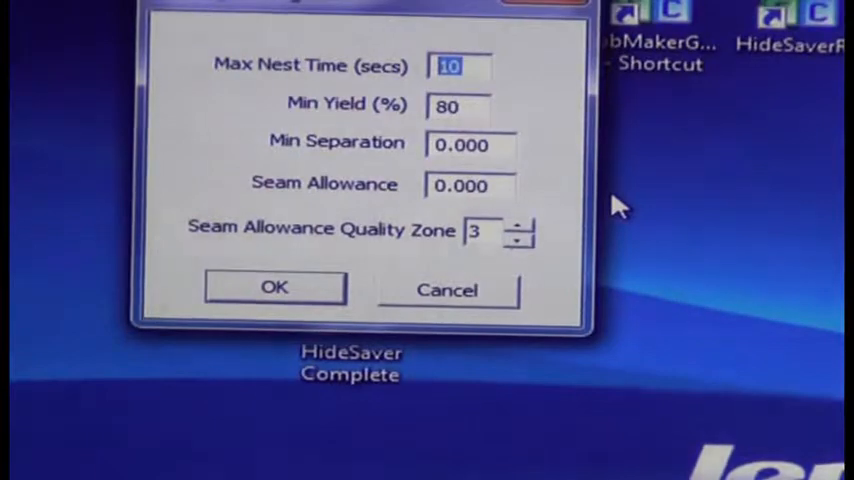
mouse_move(605, 197)
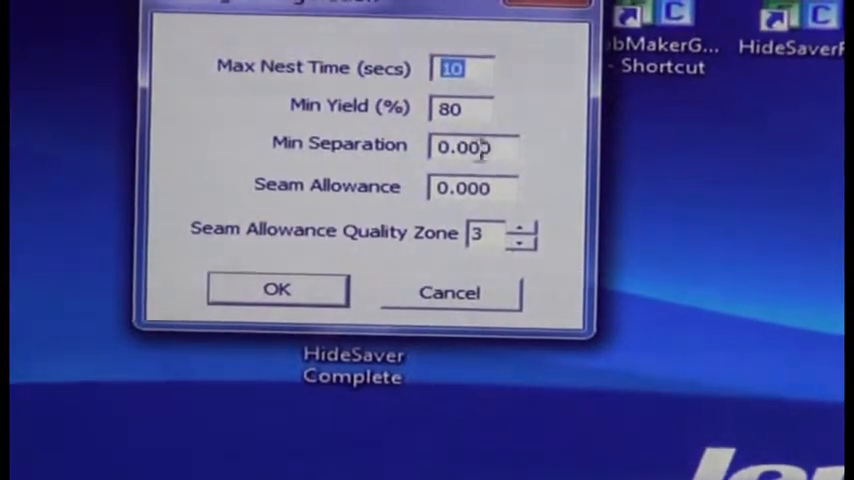
mouse_move(550, 255)
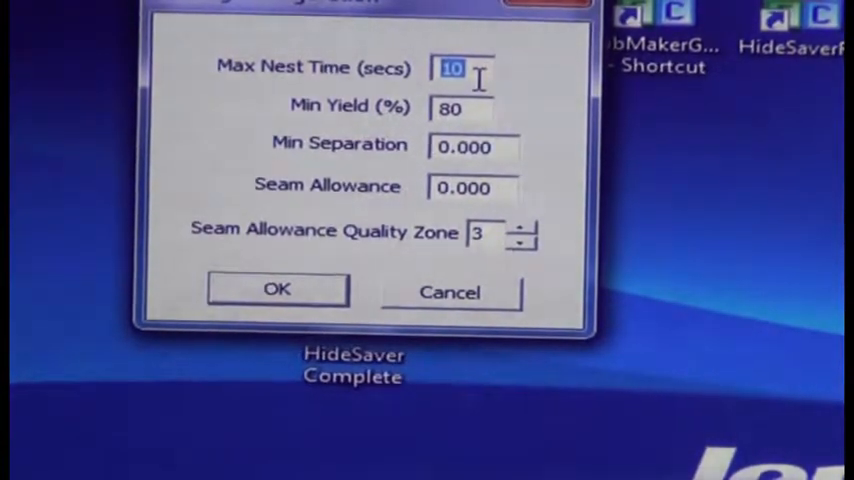
mouse_move(685, 310)
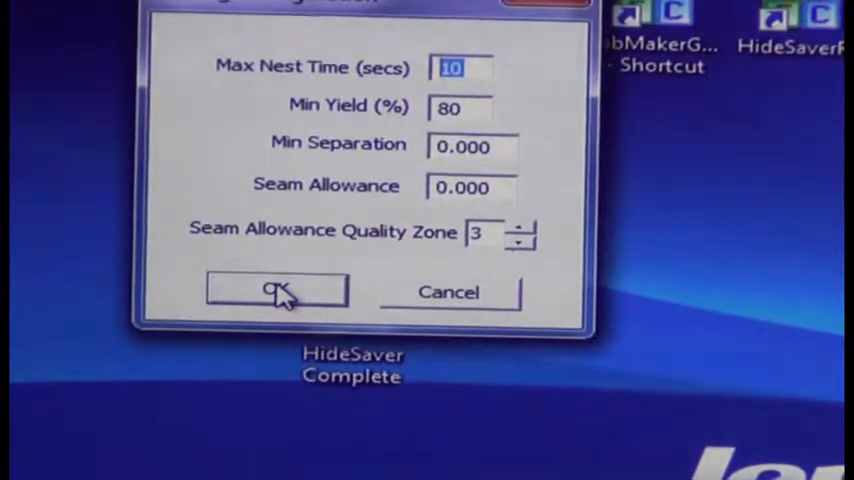
left_click(277, 291)
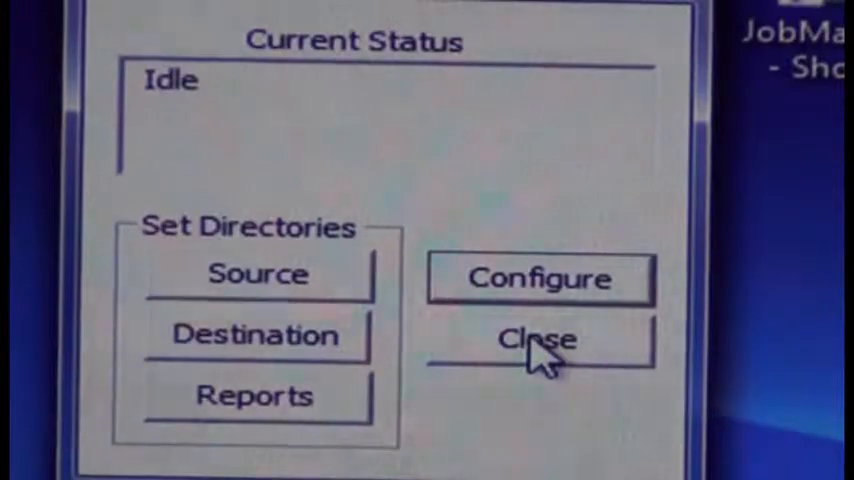
- Close the Batch Nester once its status reads Idle
left_click(540, 340)
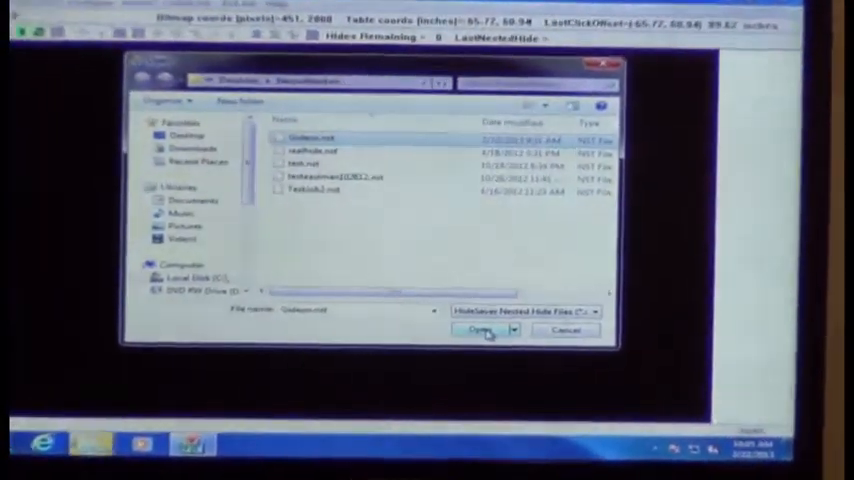
- Open the Gideon .nst nest file and accept the hide identifier
left_click(480, 330)
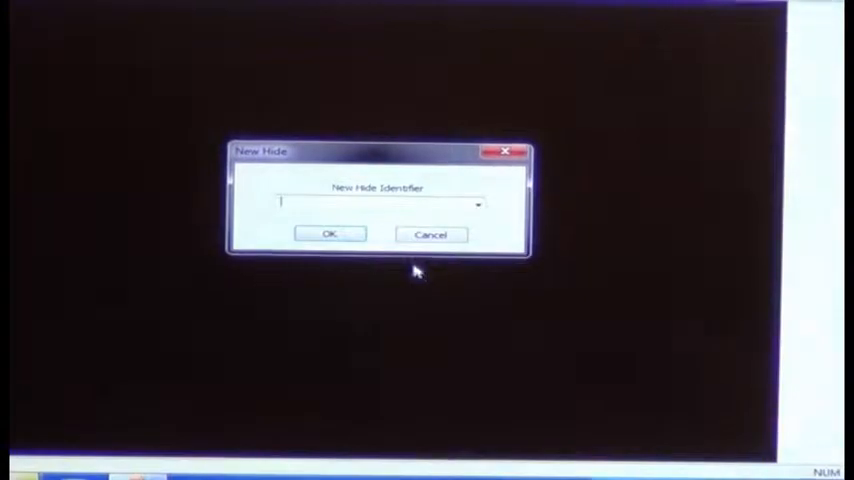
left_click(330, 234)
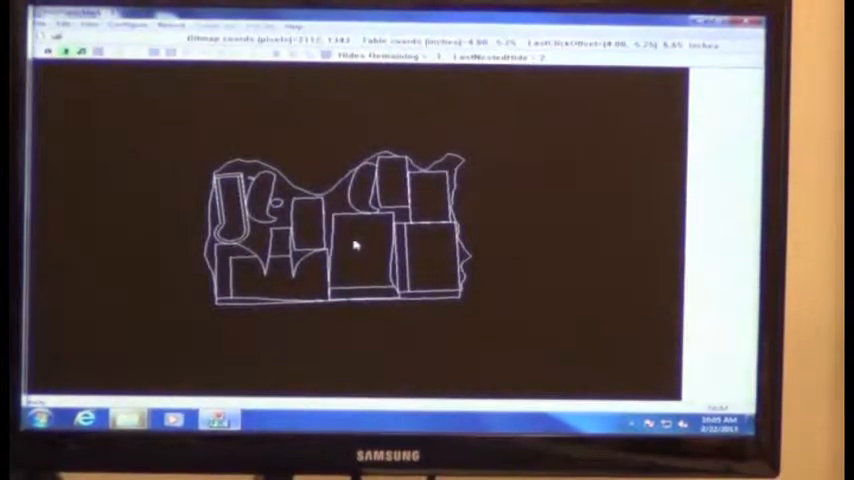